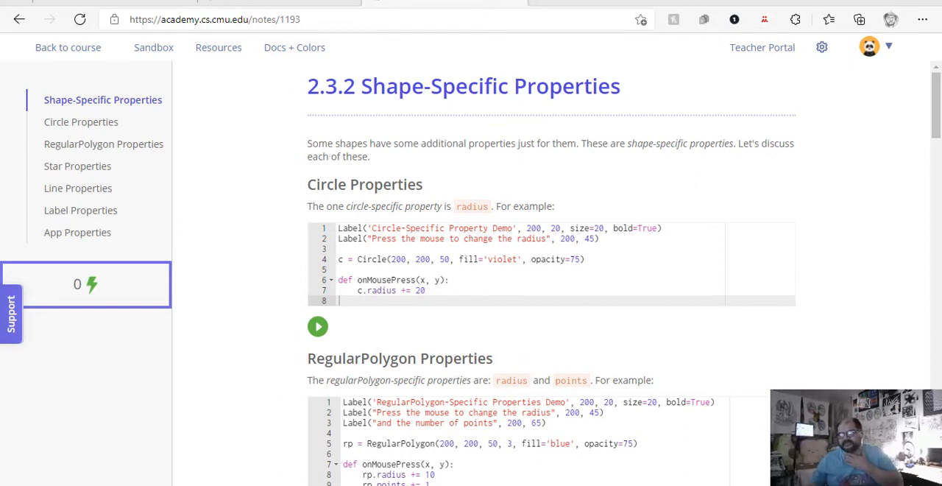
- Run the Circle Properties demo and click its canvas to enlarge the circle's radius
left_click(318, 326)
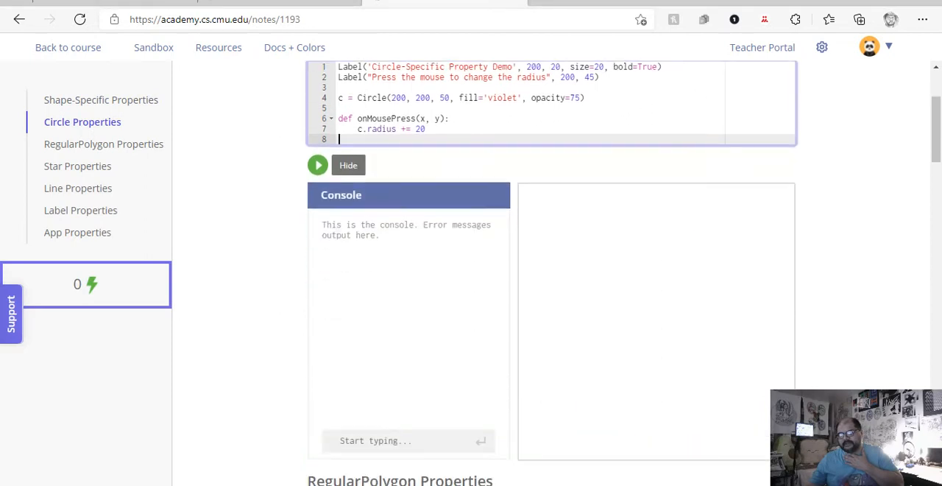
left_click(318, 165)
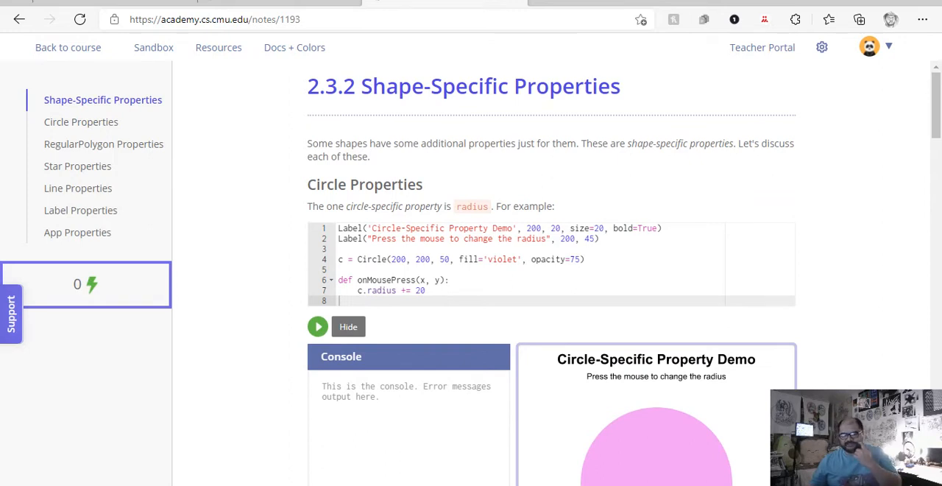
scroll("down", 3)
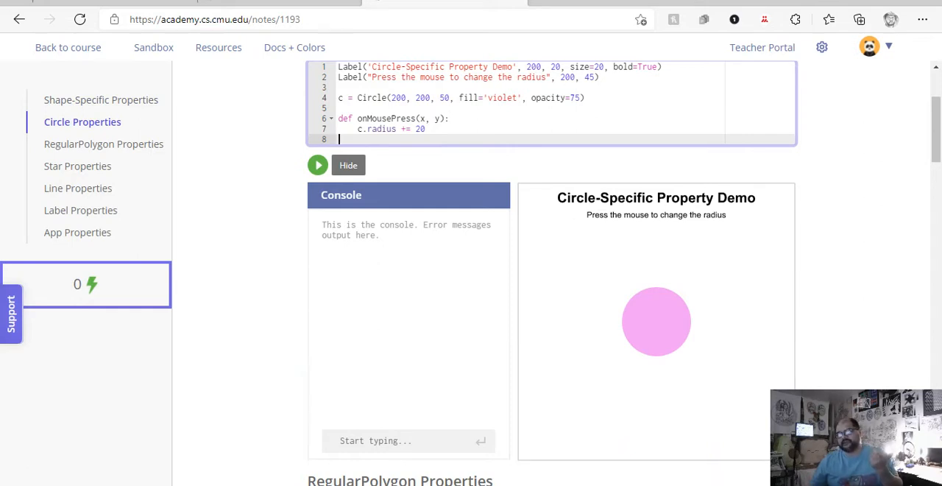
left_click(655, 322)
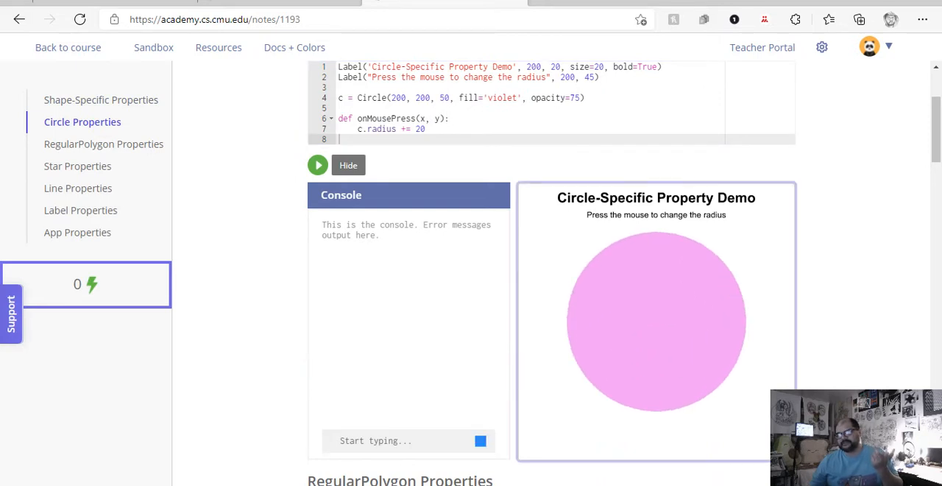
scroll("down", 3)
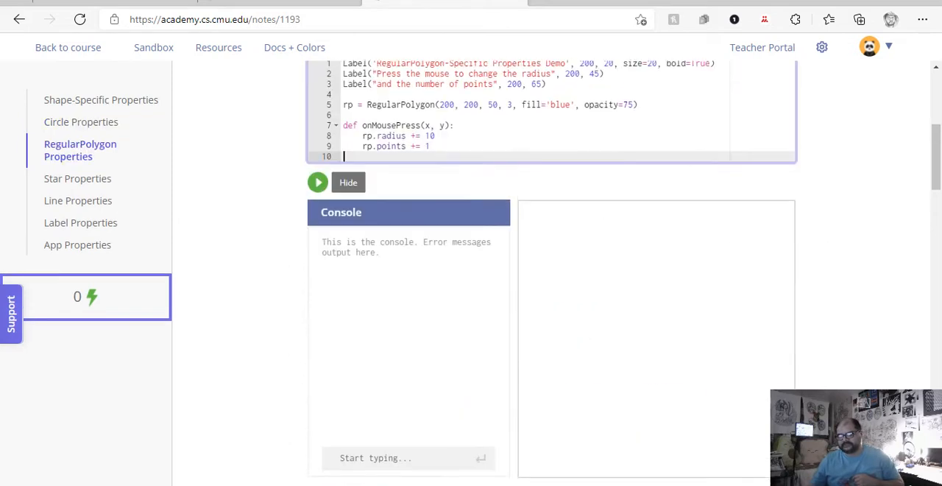
- Run the RegularPolygon demo and click the canvas twice, growing it into a hexagon
left_click(318, 185)
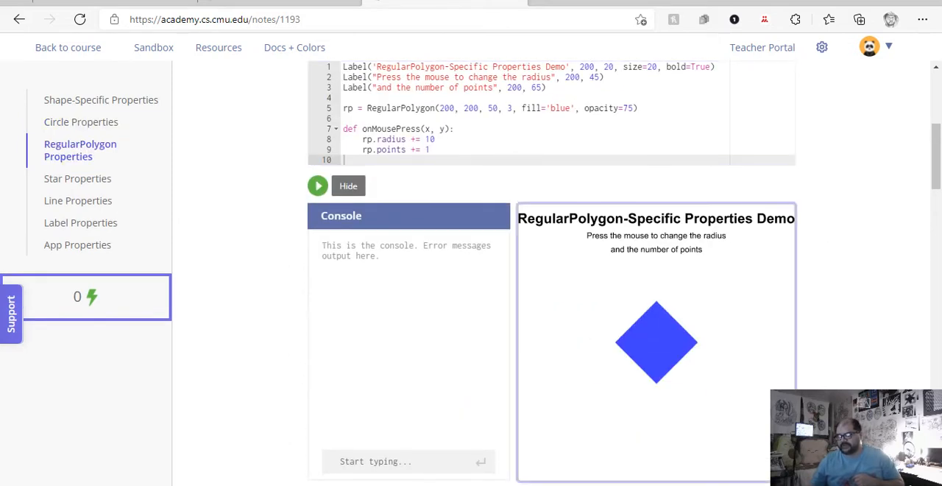
left_click(656, 342)
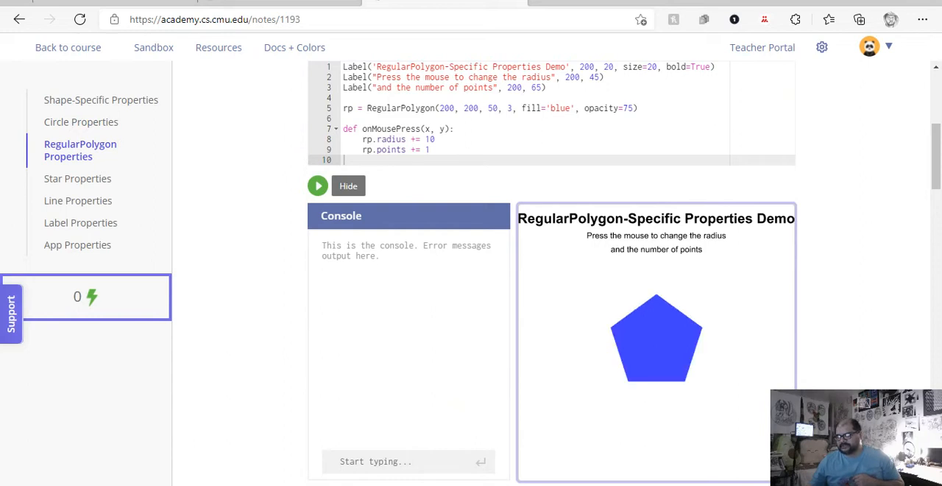
left_click(656, 339)
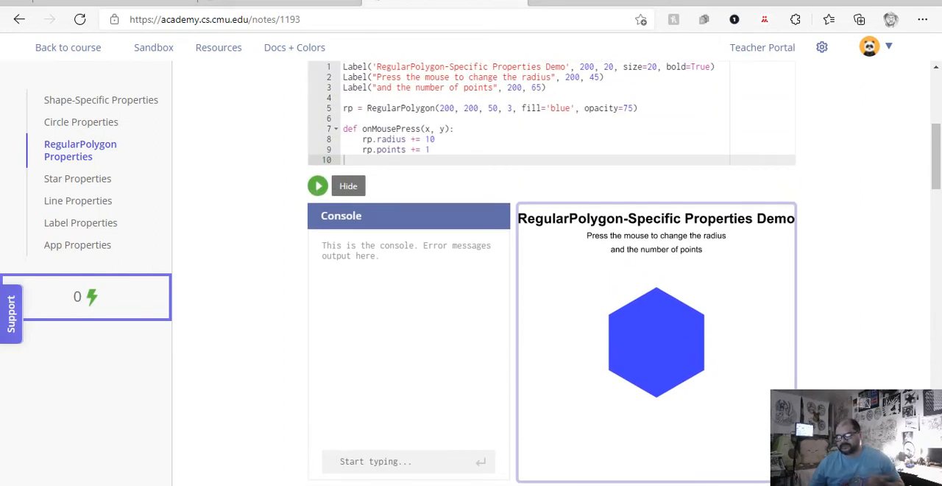
scroll("down", 3)
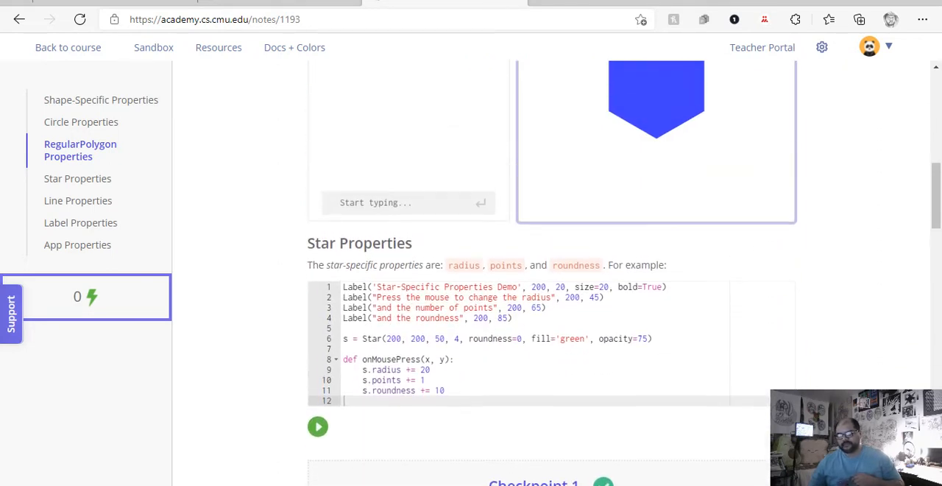
scroll("down", 3)
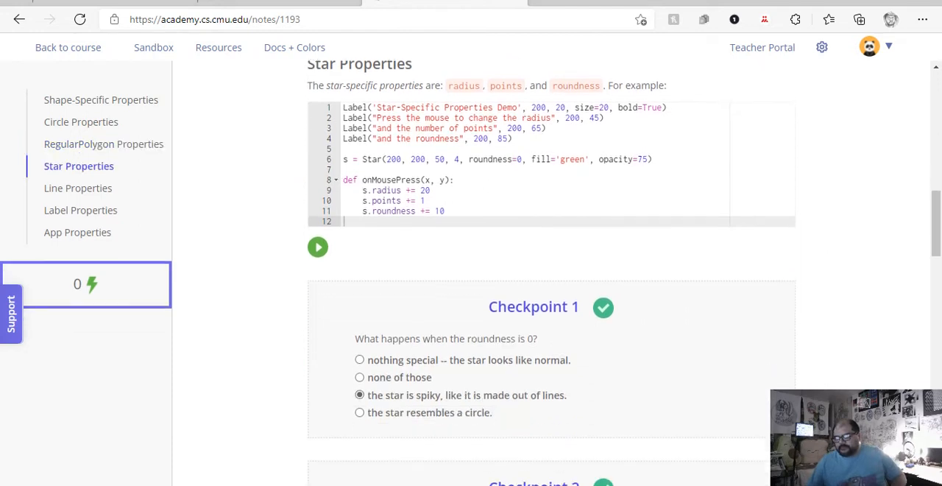
- Hide the already answered checkpoint questions
scroll("down", 3)
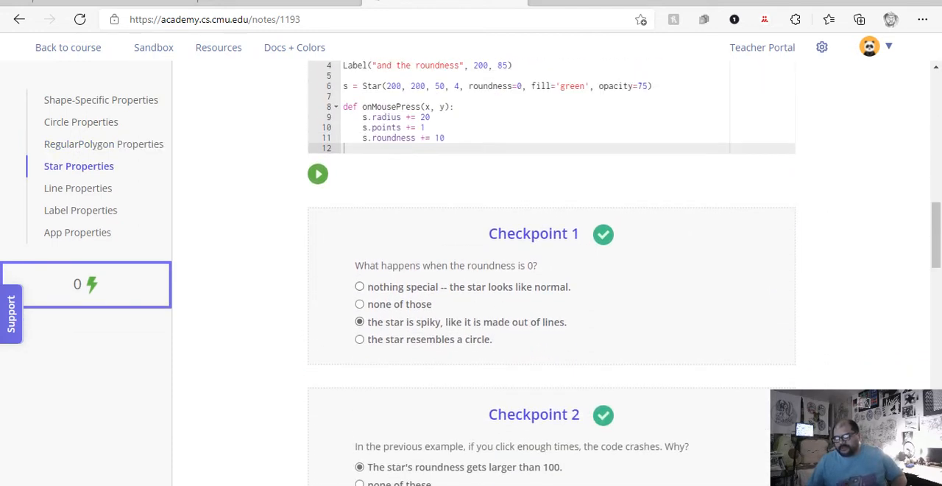
left_click(77, 19)
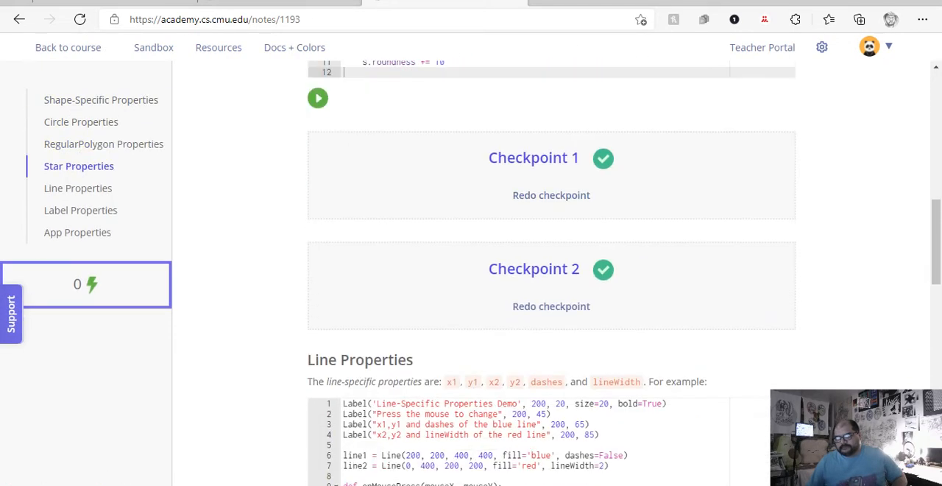
scroll("up", 3)
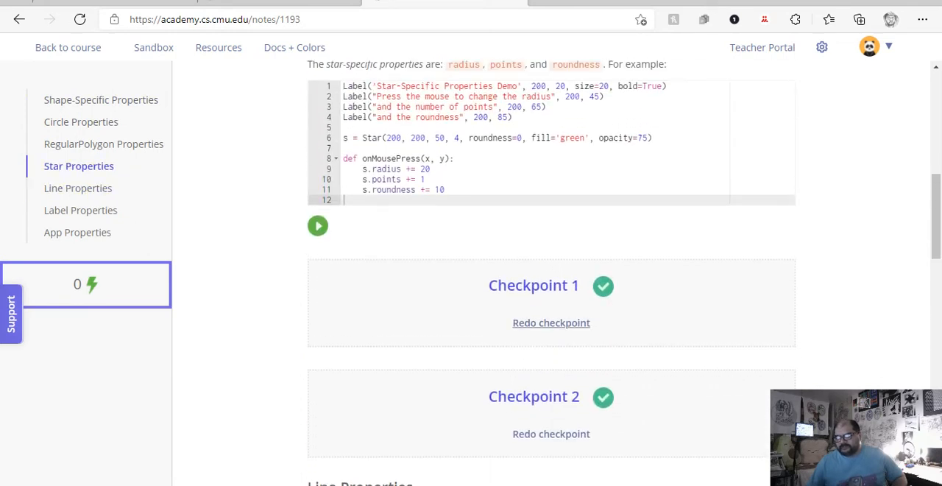
- Redo Checkpoint 1 and resubmit that a roundness-0 star is spiky, like lines
left_click(550, 322)
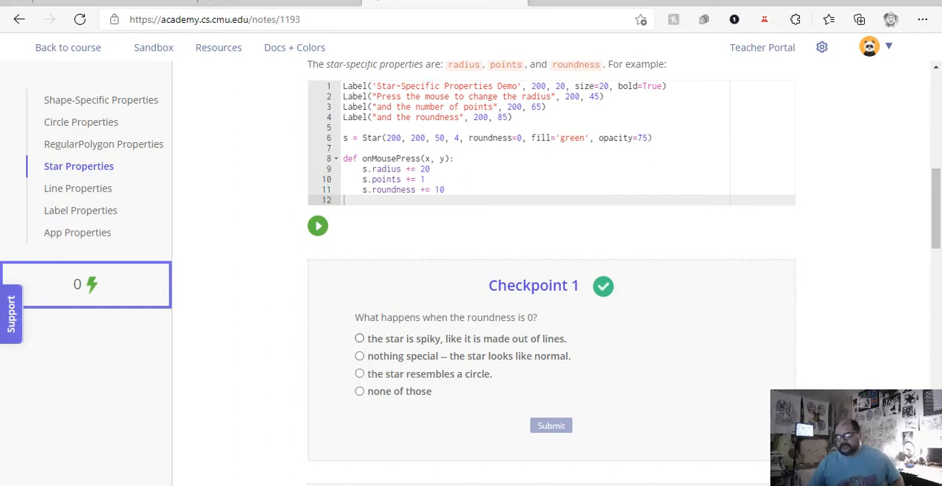
left_click(359, 338)
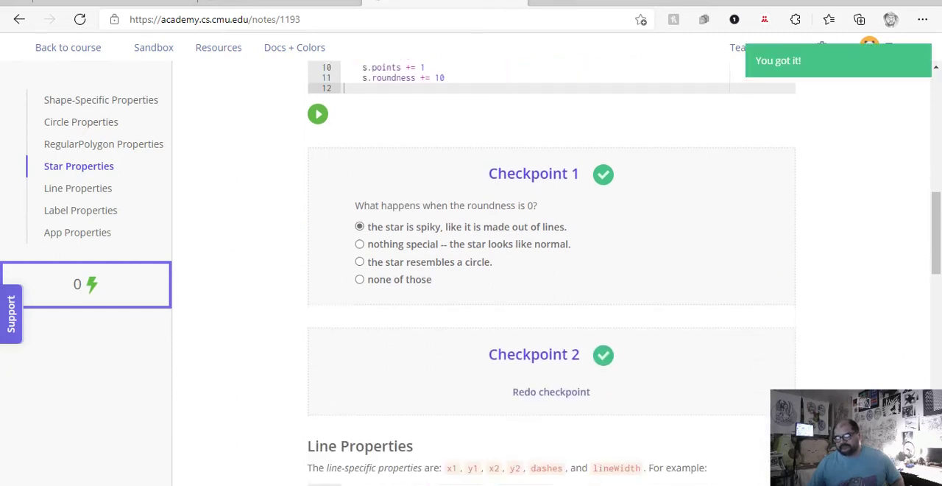
scroll("down", 3)
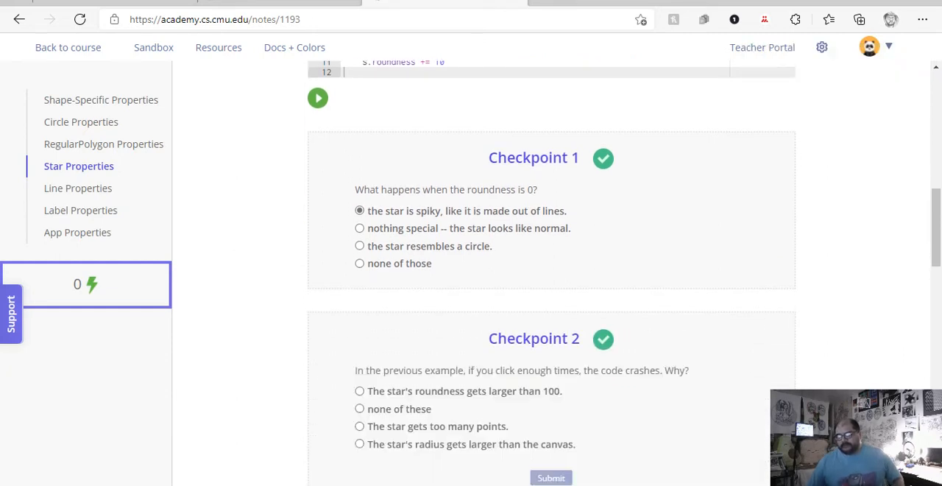
scroll("down", 3)
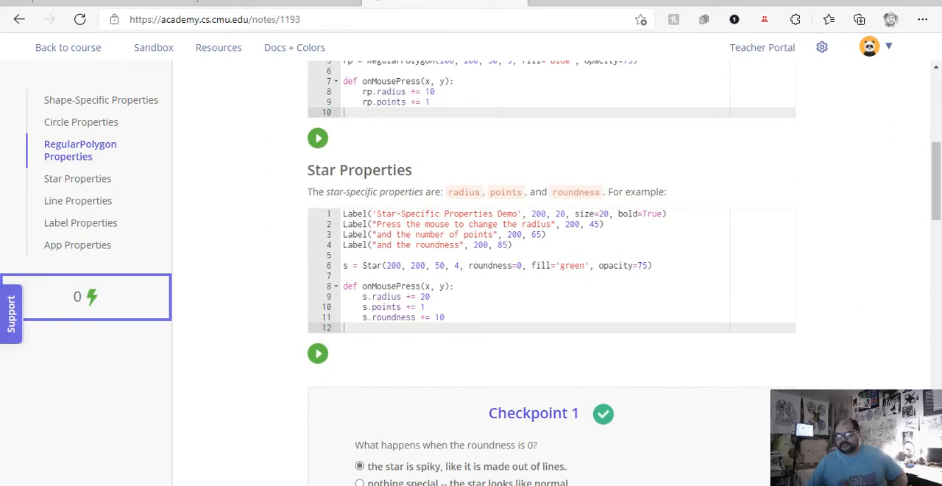
- Run the Star demo and keep clicking until roundness exceeds 100 and the code crashes
left_click(317, 354)
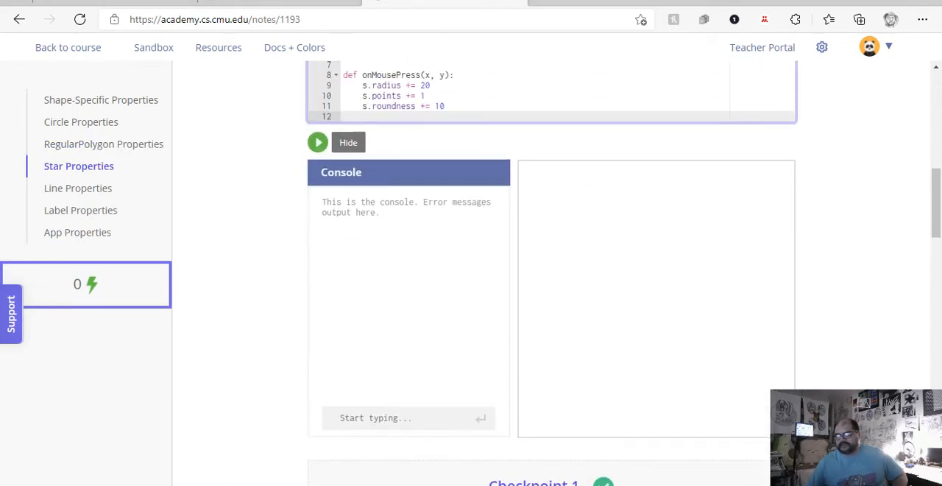
left_click(317, 142)
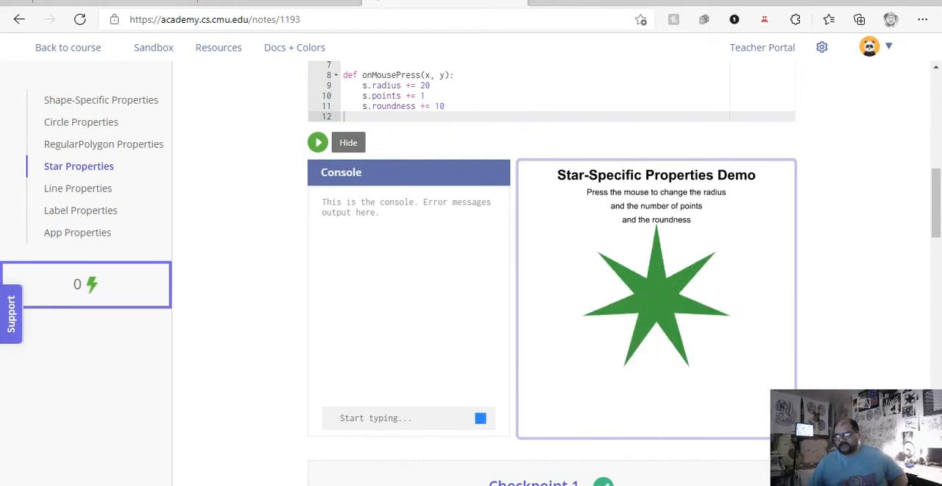
left_click(656, 306)
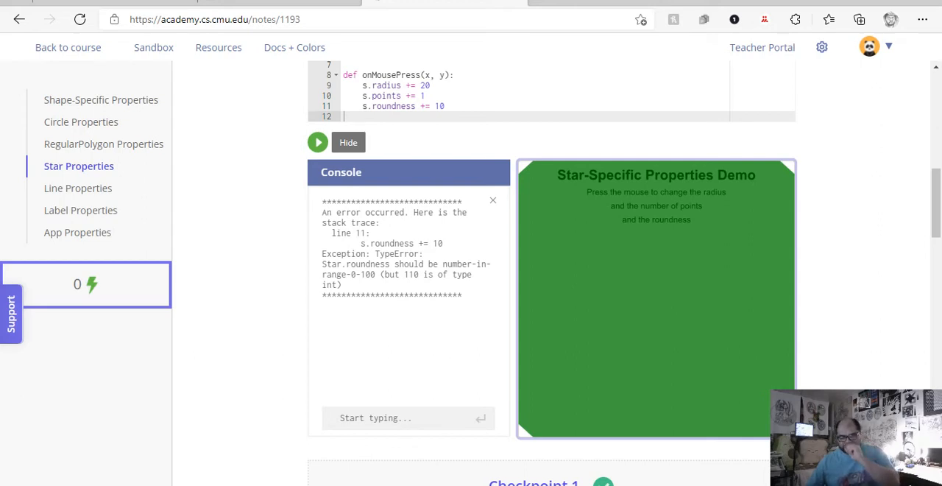
scroll("down", 3)
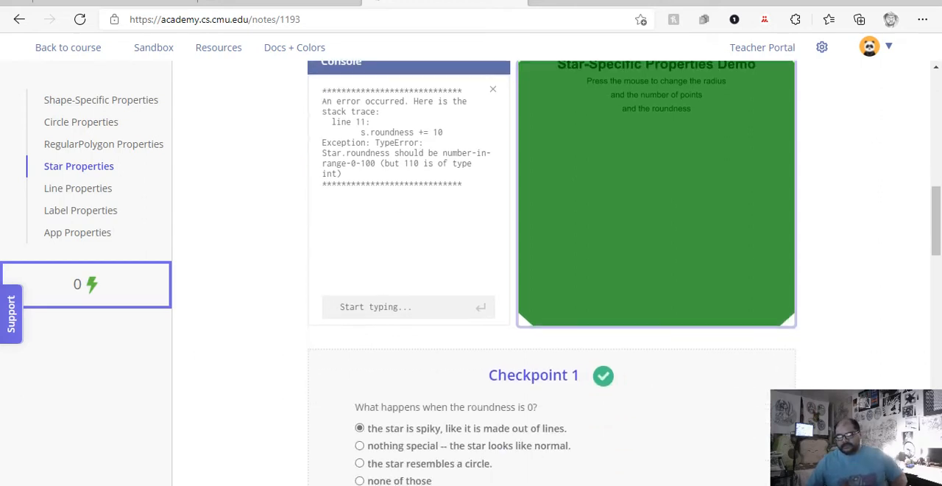
scroll("down", 3)
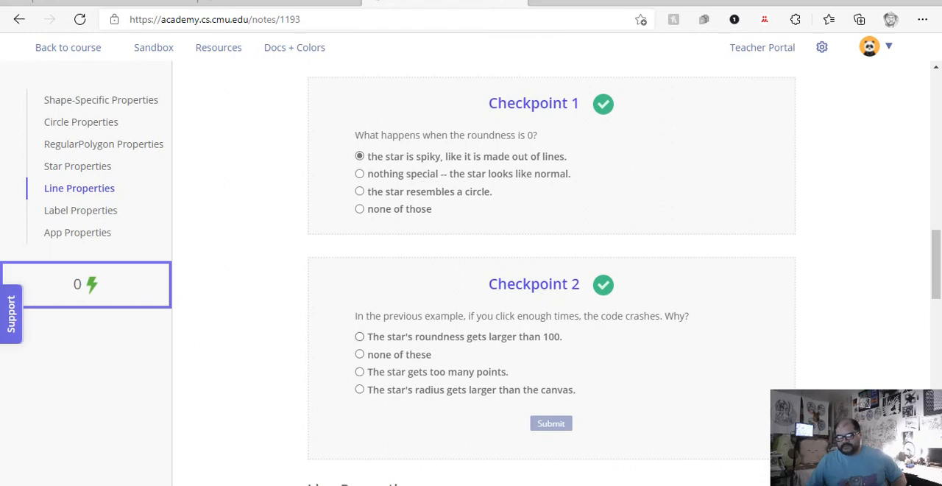
- Submit 'The star's roundness gets larger than 100.' as Checkpoint 2's answer
left_click(359, 337)
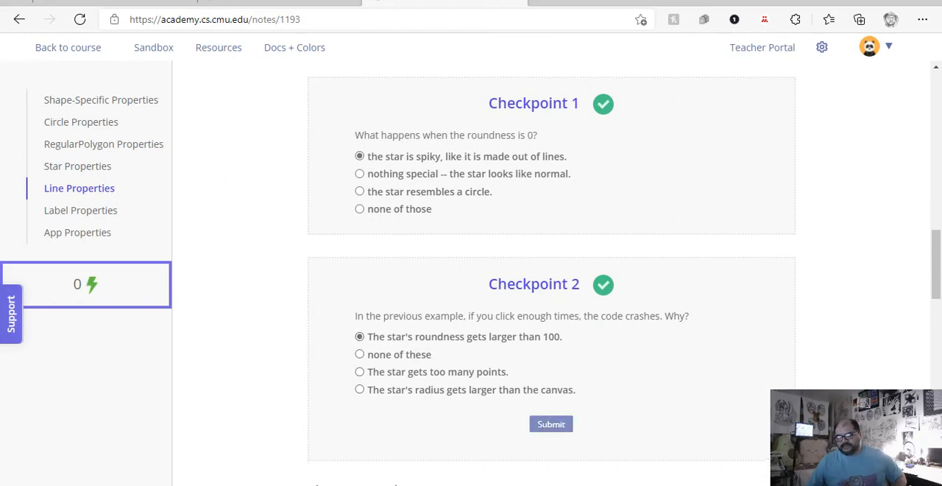
left_click(550, 423)
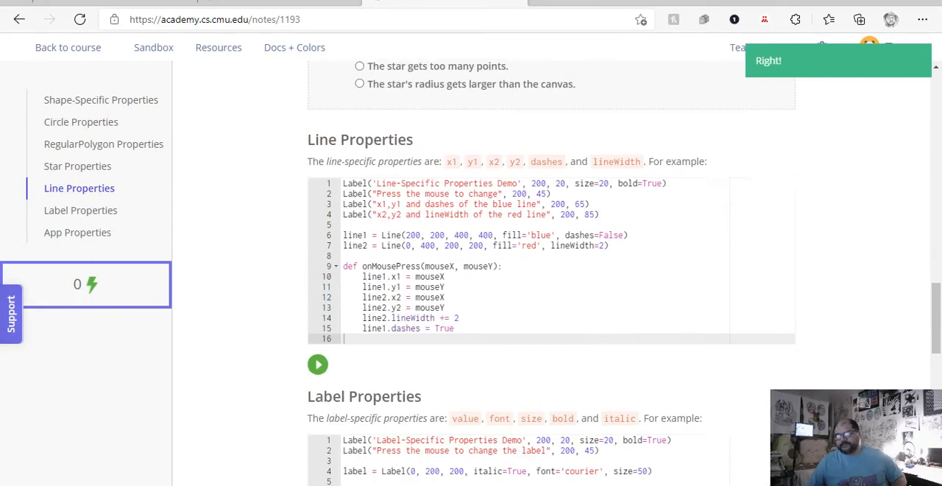
scroll("down", 3)
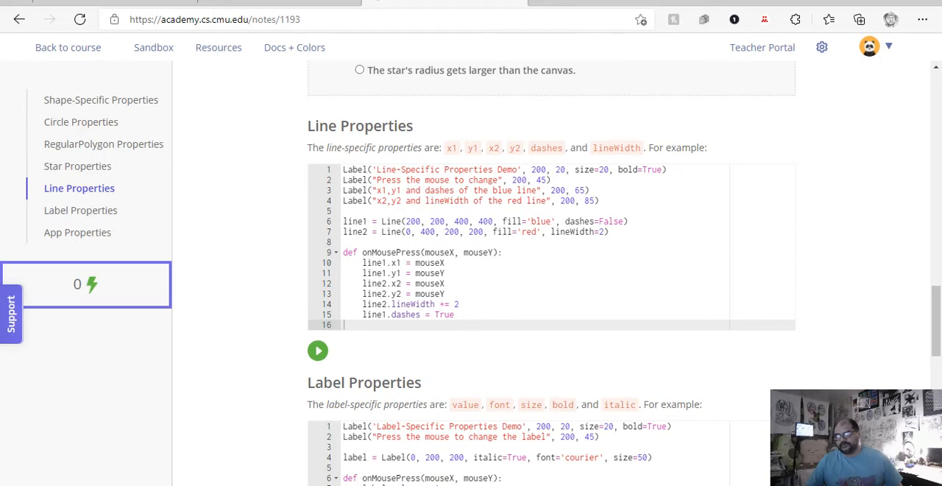
- Click the Label Properties canvas repeatedly until the label counts up to 35
scroll("down", 3)
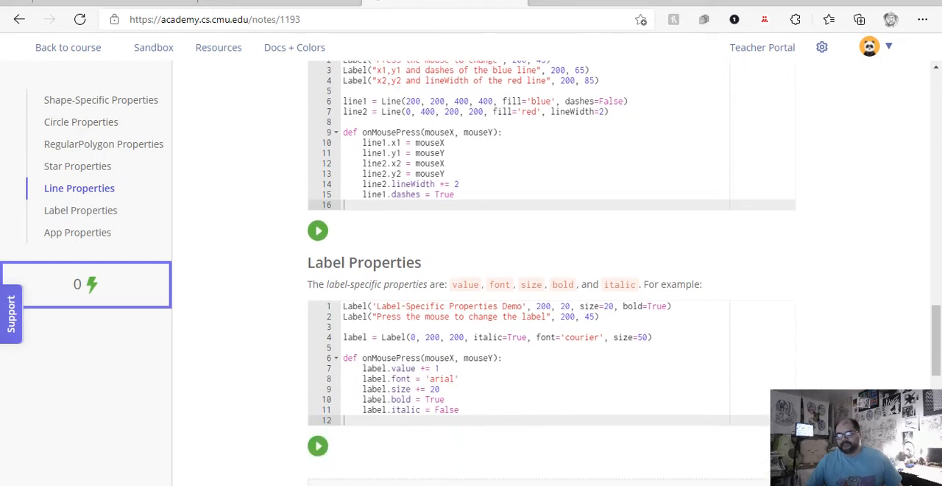
scroll("down", 3)
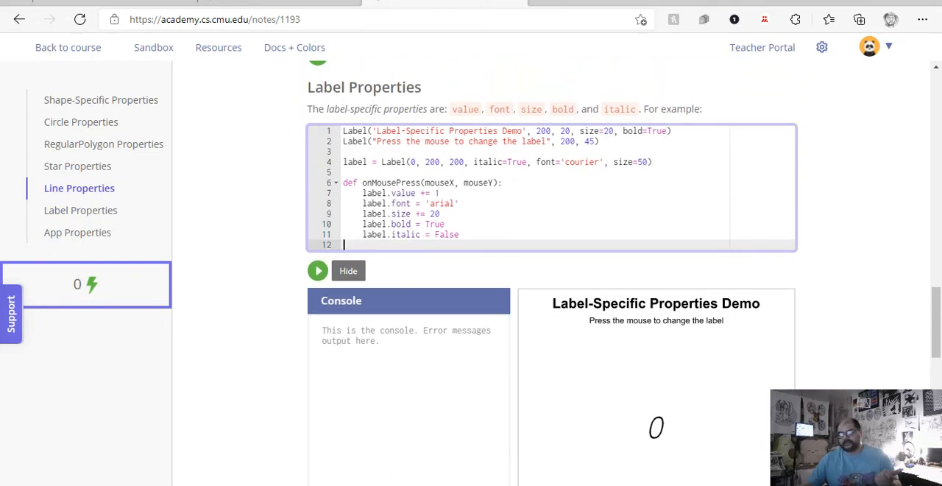
left_click(656, 427)
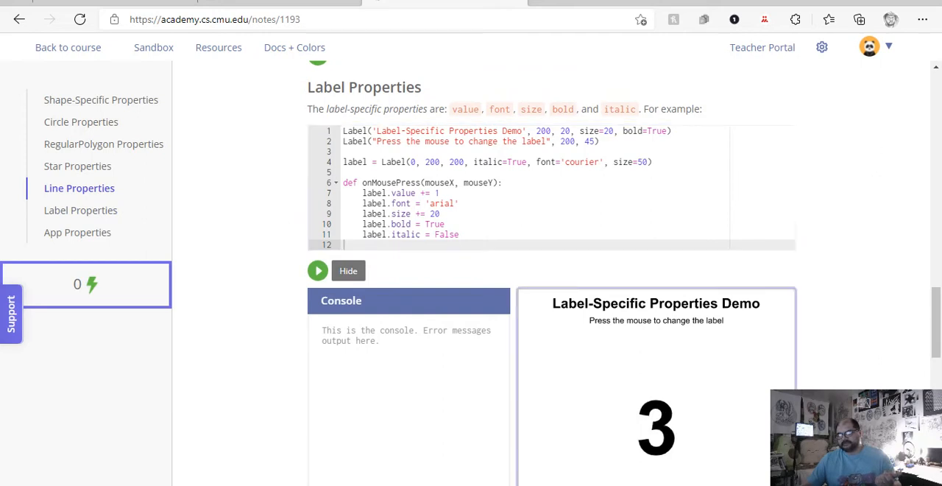
left_click(656, 427)
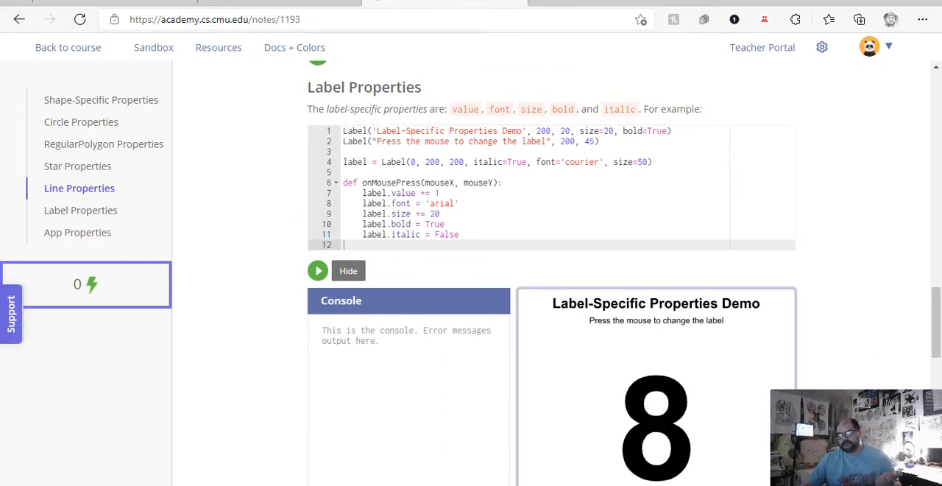
scroll("down", 3)
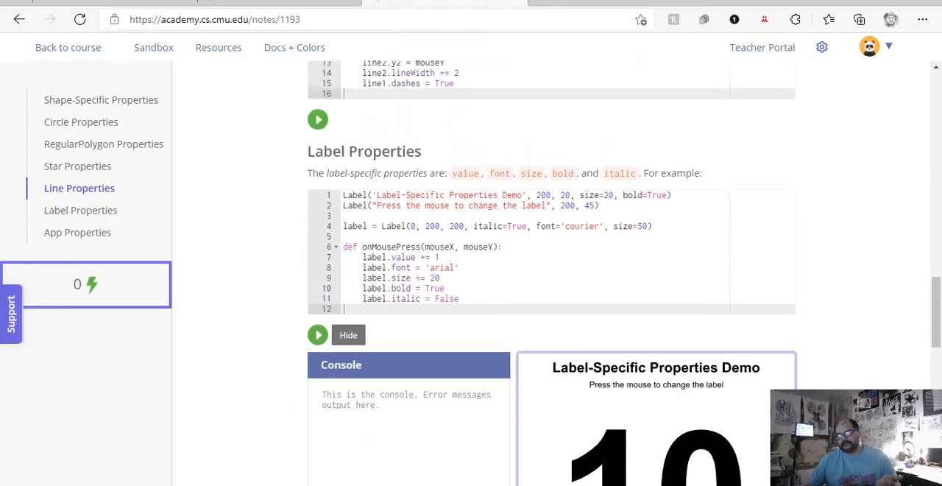
scroll("down", 3)
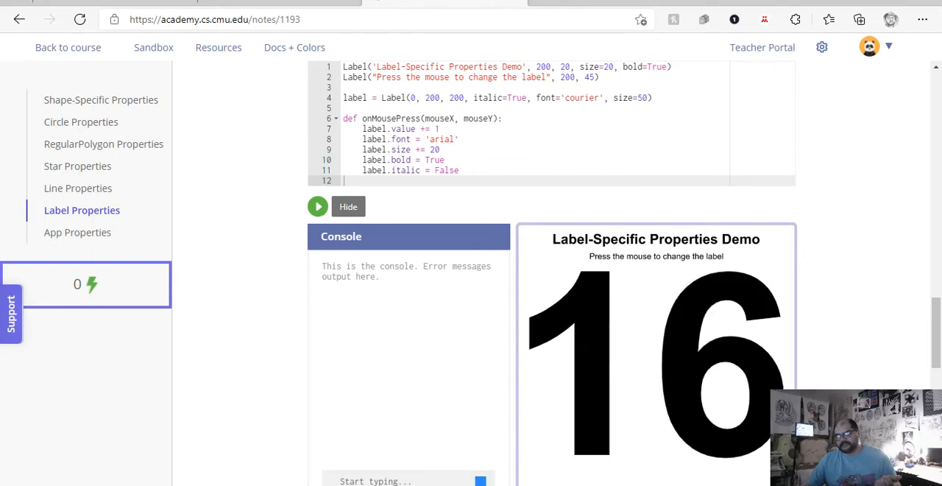
left_click(655, 354)
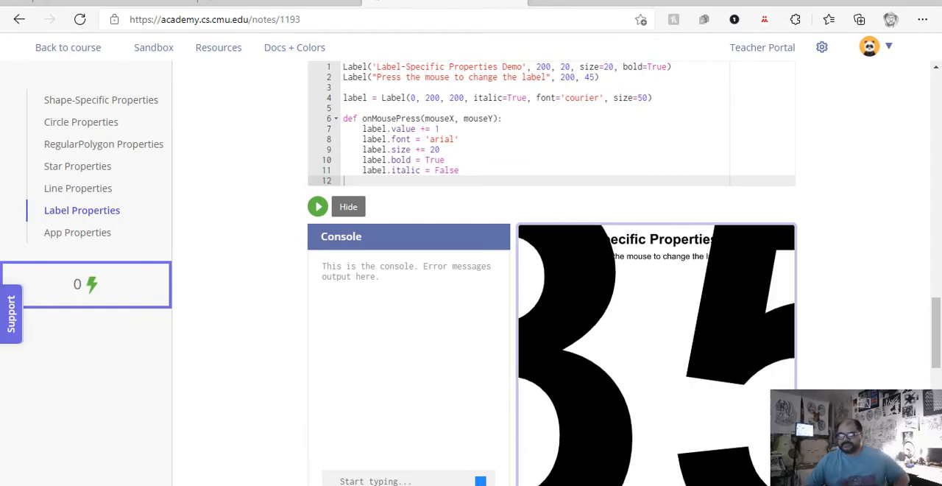
scroll("down", 3)
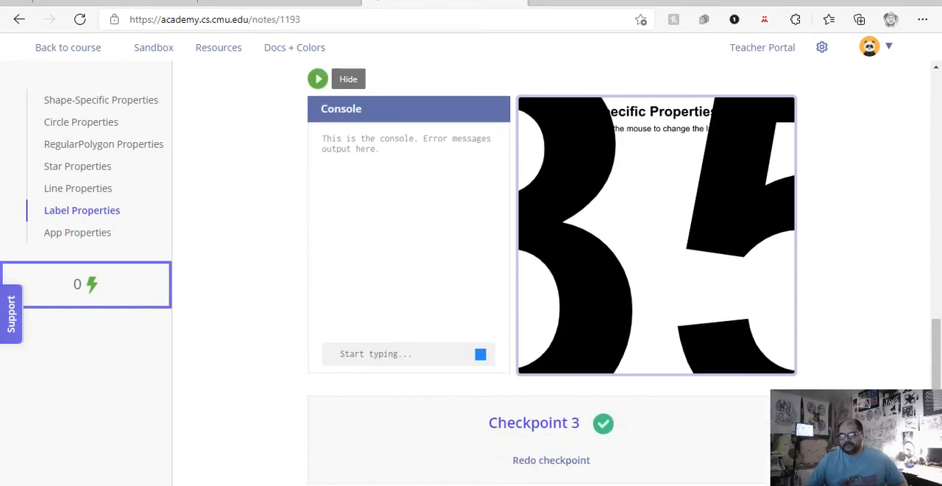
- Redo Checkpoint 3 and answer 'Only when the value is 0.'
scroll("down", 3)
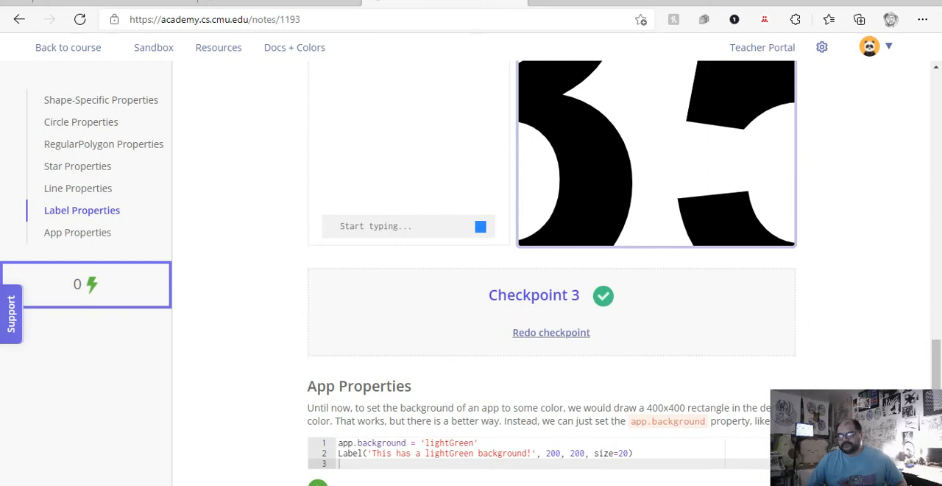
left_click(550, 332)
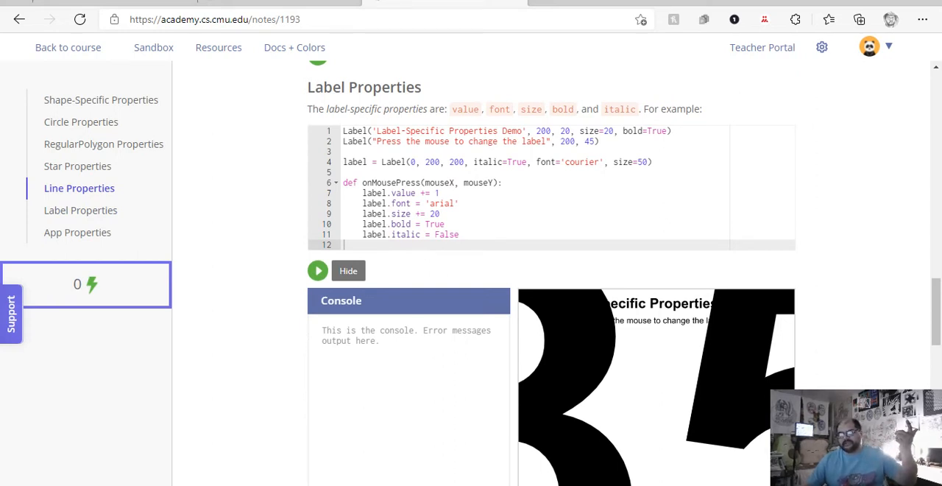
scroll("down", 3)
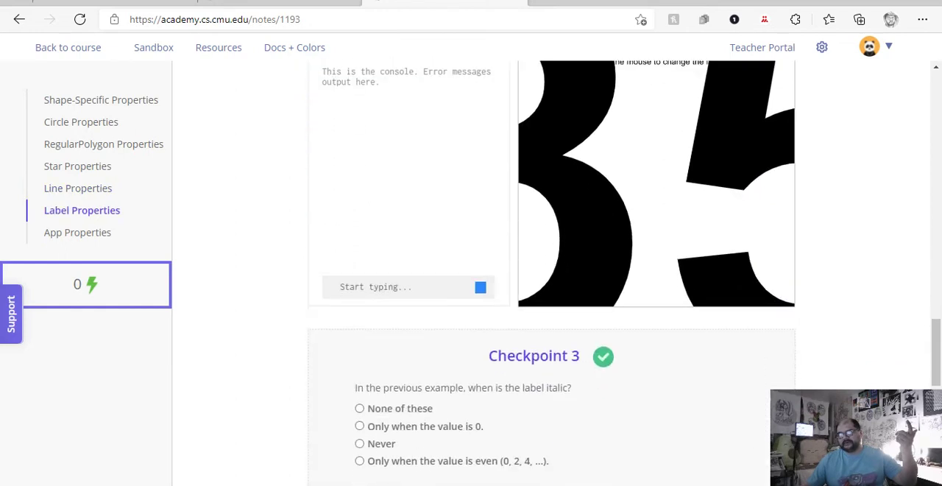
scroll("down", 3)
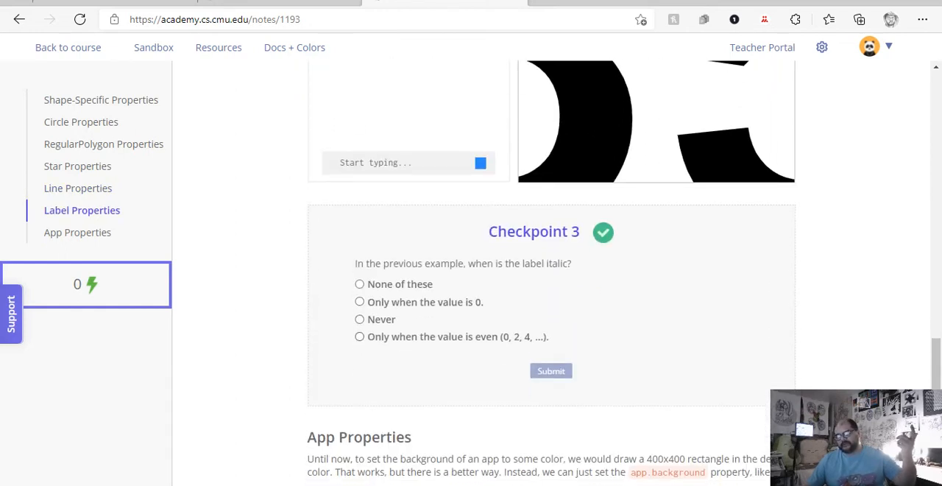
left_click(359, 302)
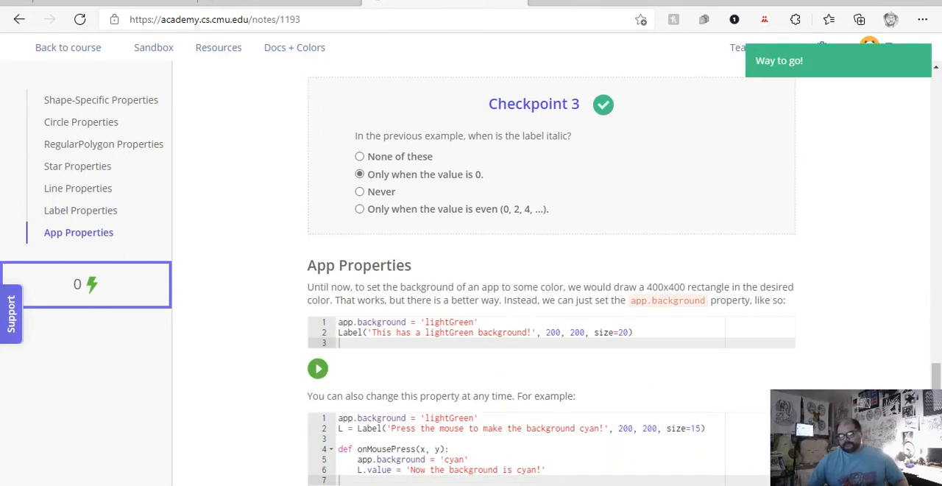
- Run the lightGreen background example, then click the second demo to turn the background cyan
scroll("down", 3)
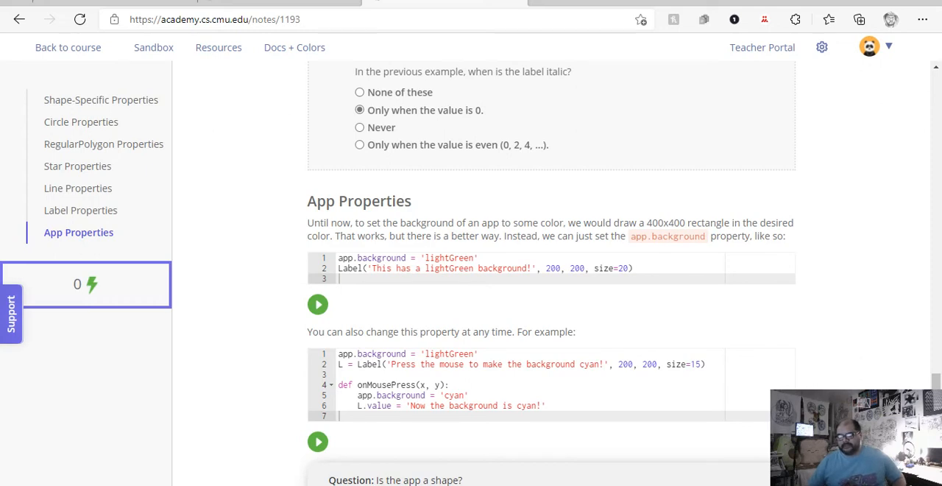
left_click(318, 305)
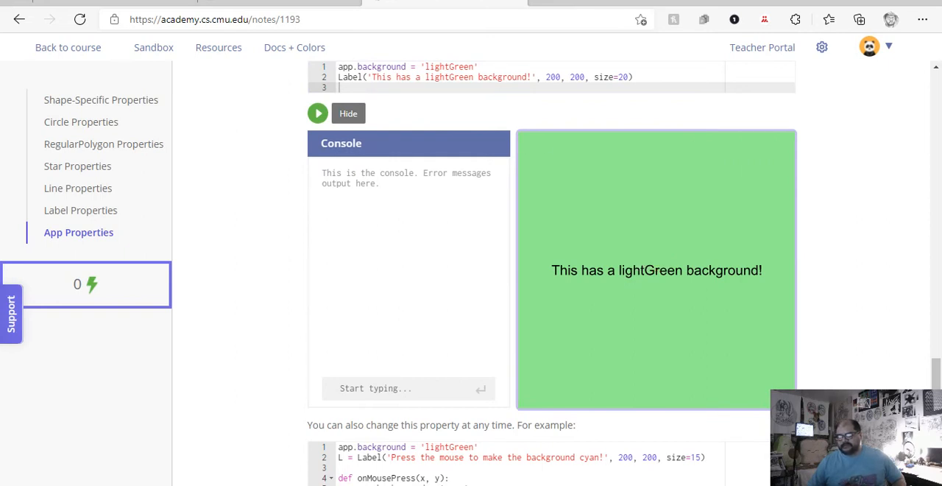
scroll("down", 3)
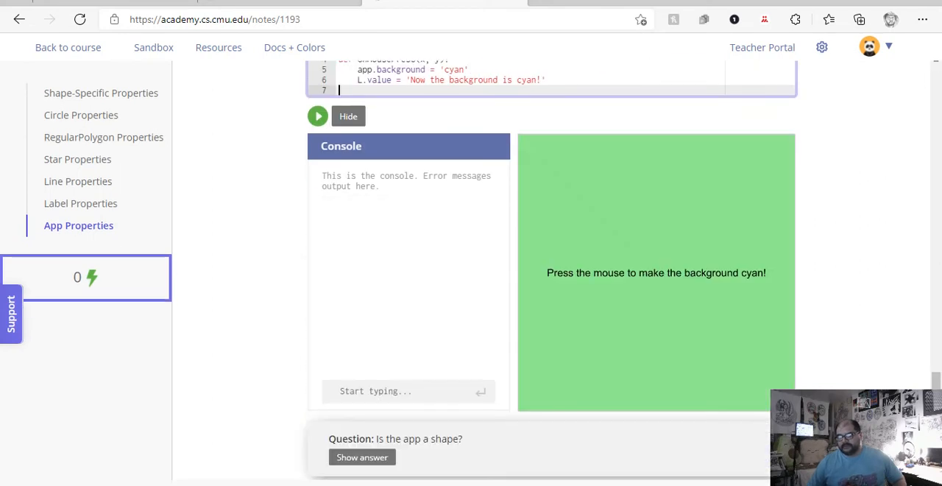
left_click(656, 272)
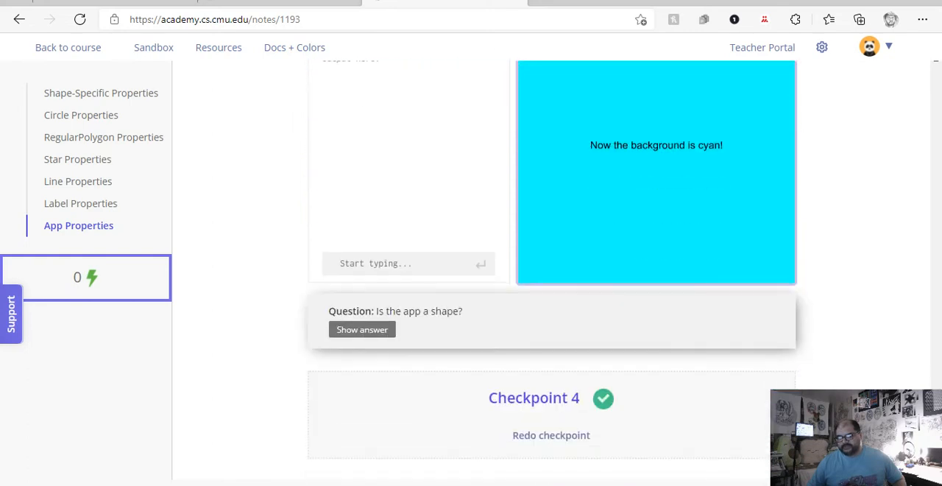
- Reveal that the app is not a shape, then scroll on to the course lesson list
scroll("down", 3)
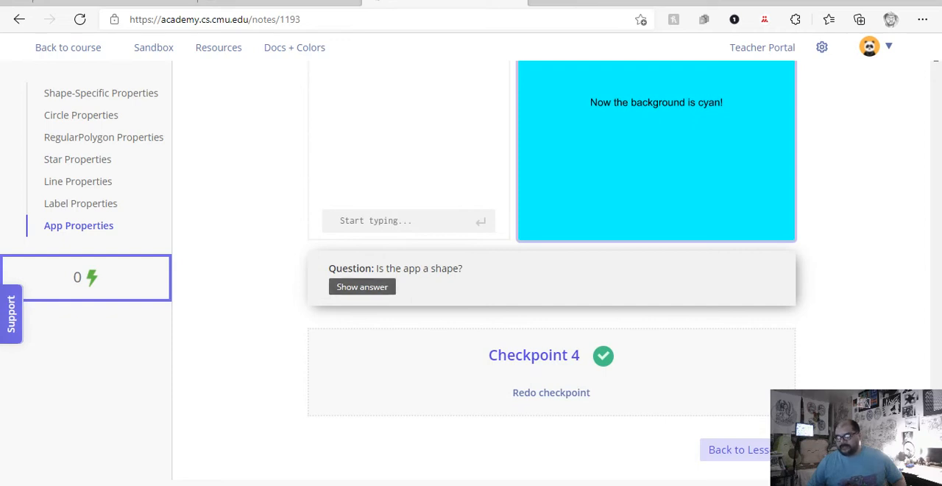
left_click(362, 286)
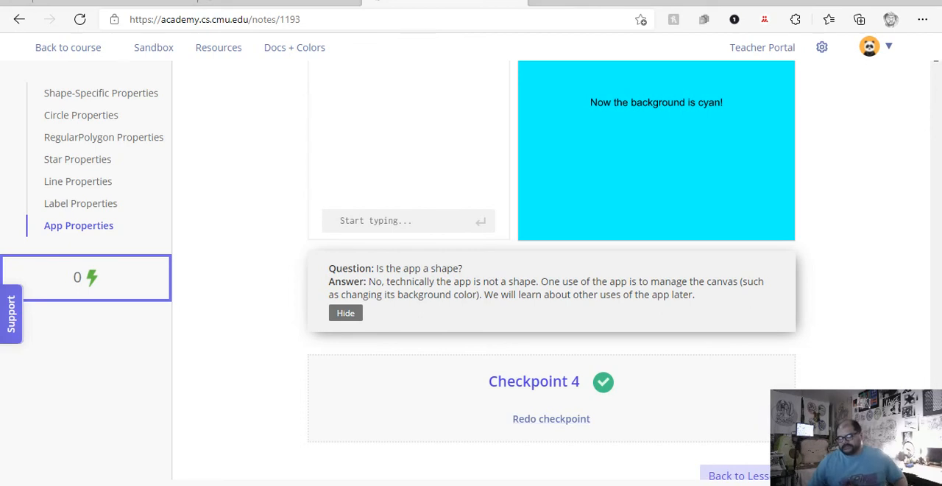
scroll("down", 3)
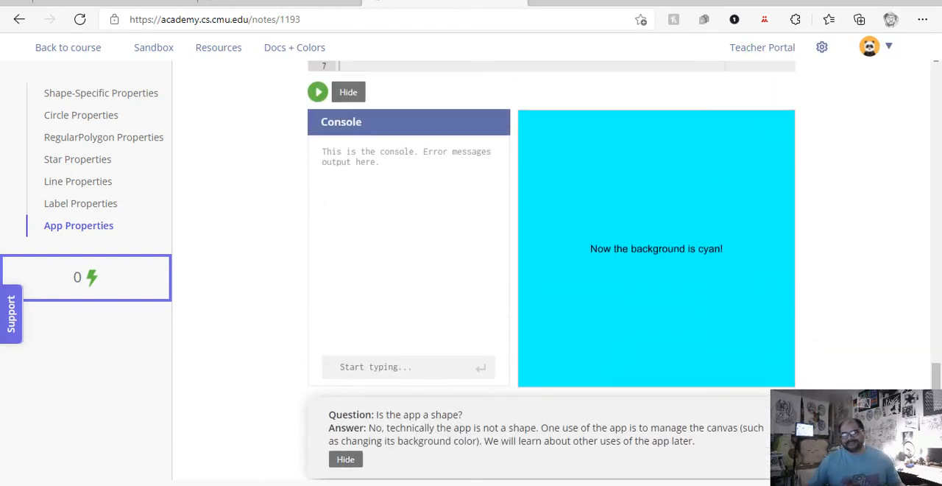
scroll("down", 3)
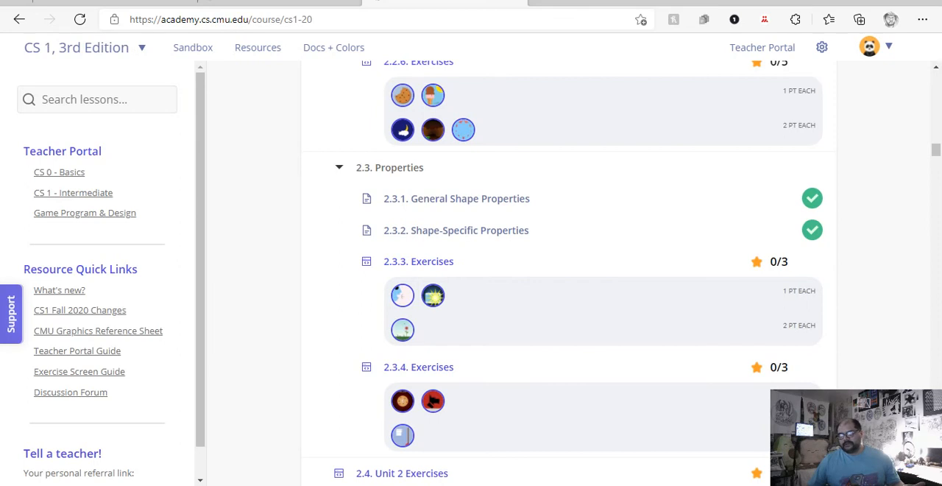
- Open the Inchworm exercise from the 2.3.3 exercise icons
scroll("down", 3)
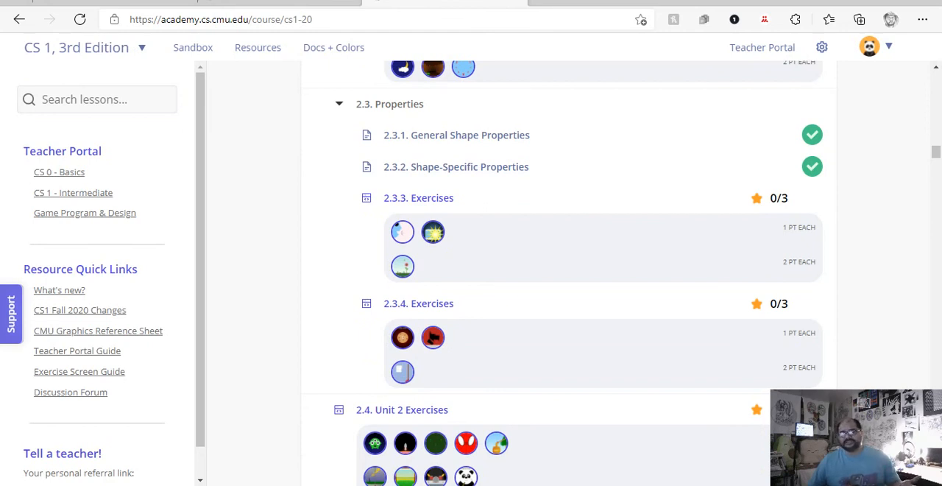
mouse_move(402, 231)
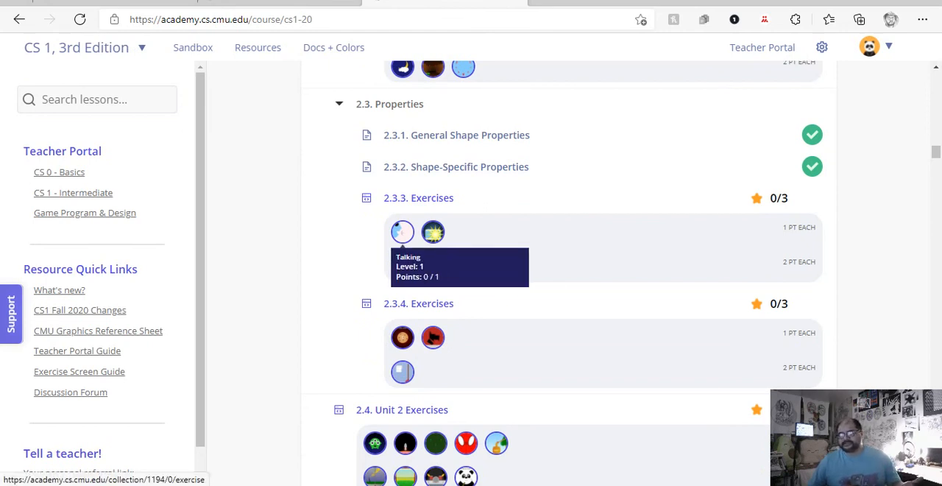
left_click(402, 232)
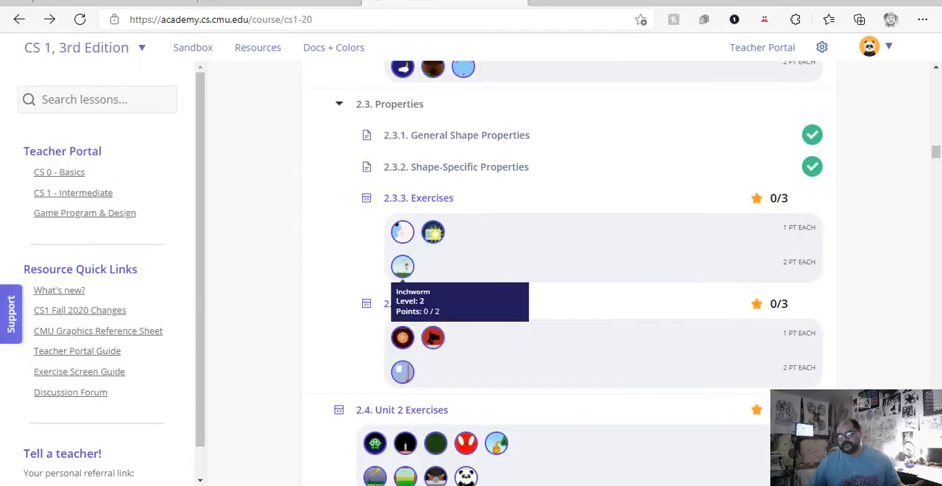
left_click(402, 267)
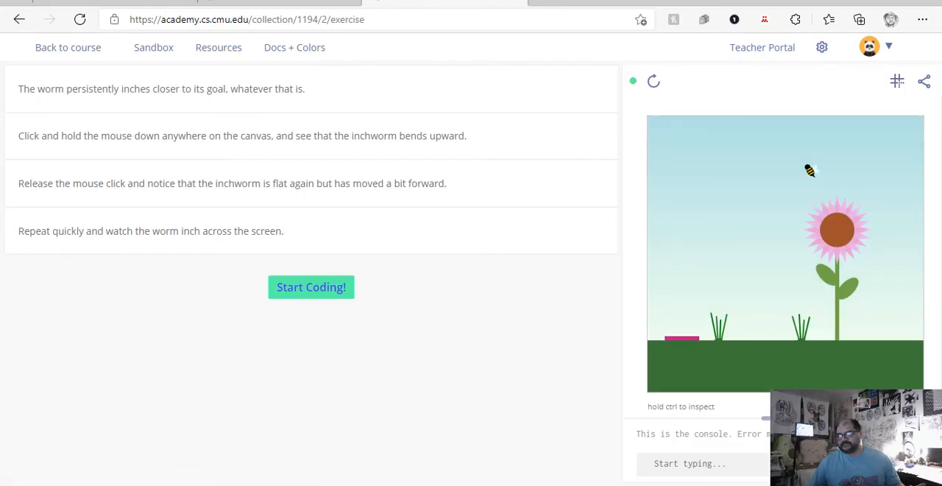
- Leave the Inchworm exercise and return to the course page listing the 2.2 Mouse Events exercises
left_click(28, 20)
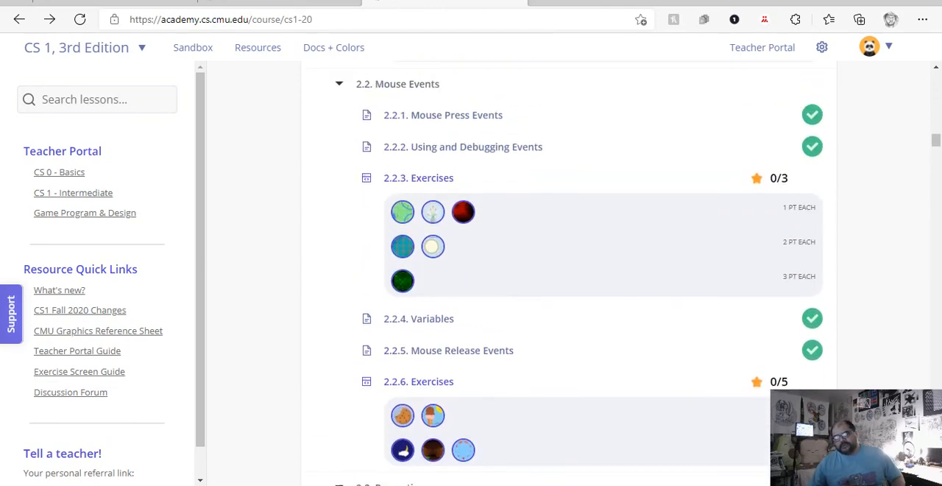
scroll("down", 3)
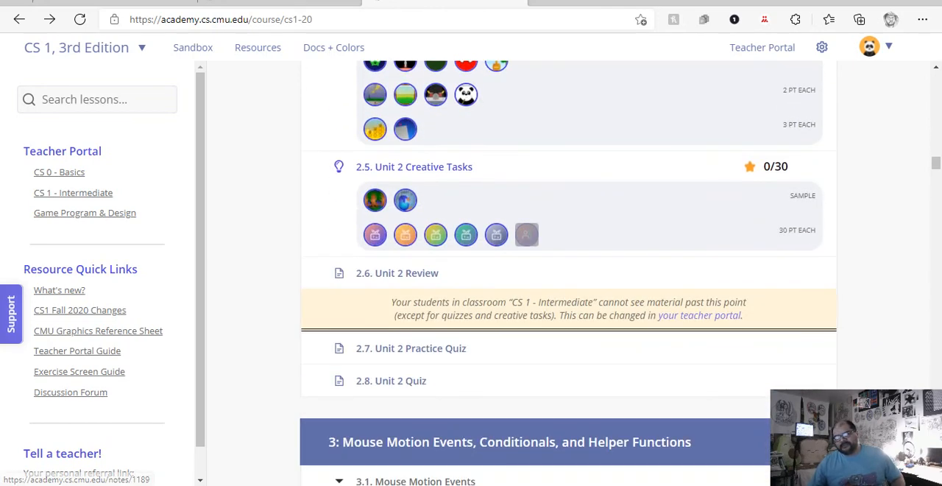
scroll("up", 3)
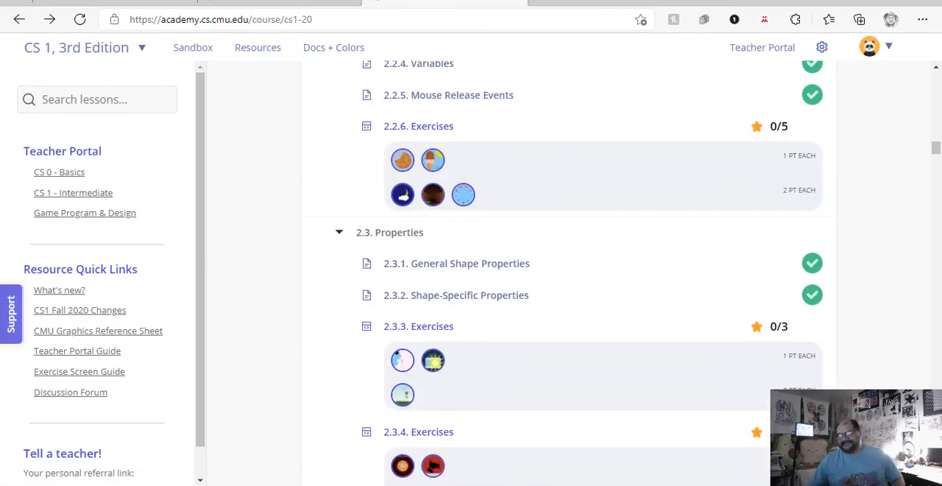
scroll("down", 3)
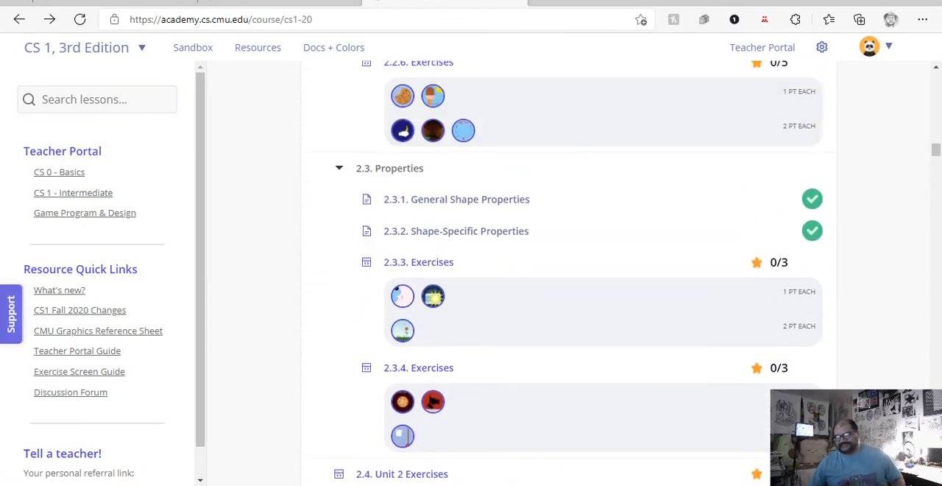
scroll("down", 3)
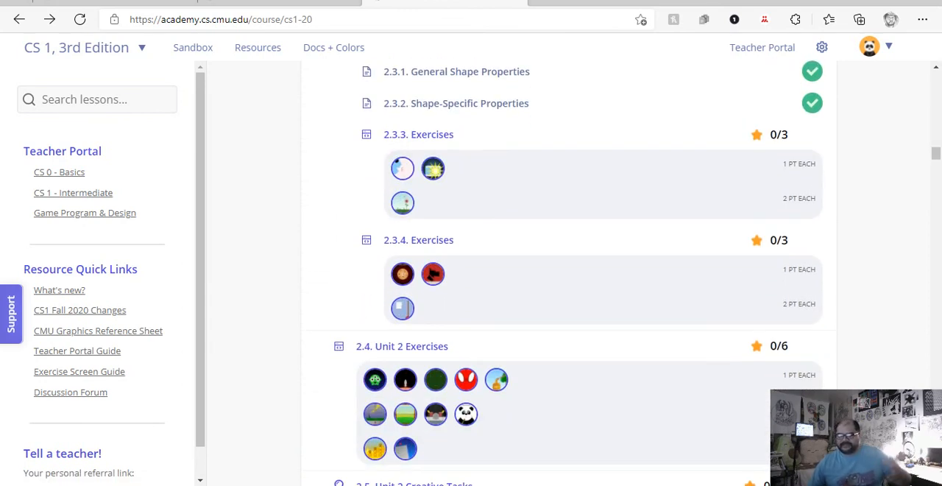